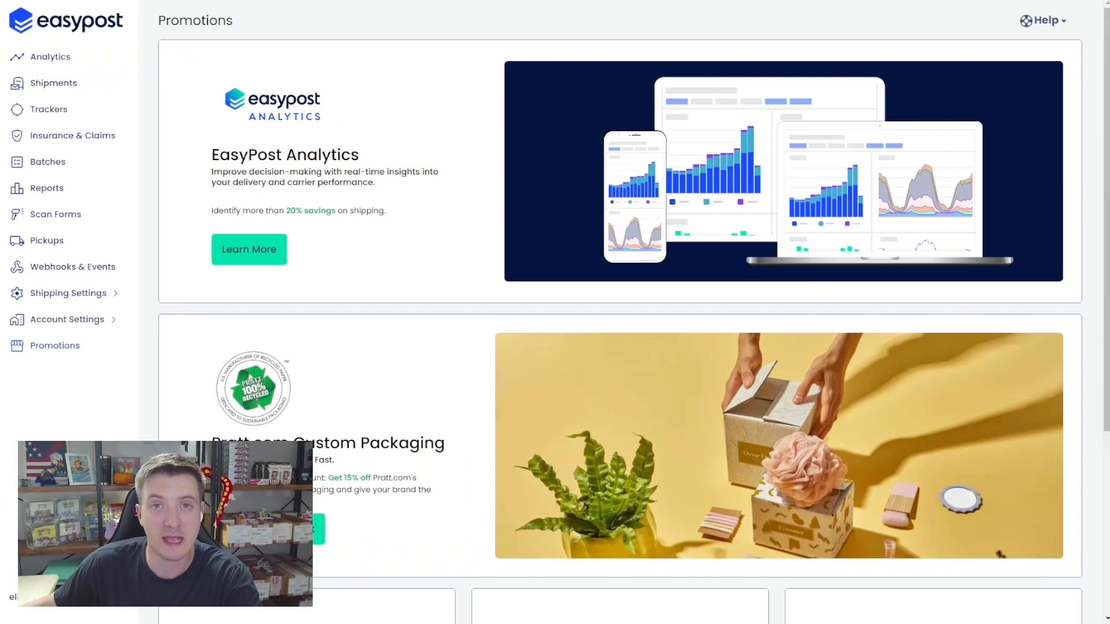
Go to the Saved Packages settings page, which lists no packages yet
{"action": "left_click", "coordinate": [69, 293]}
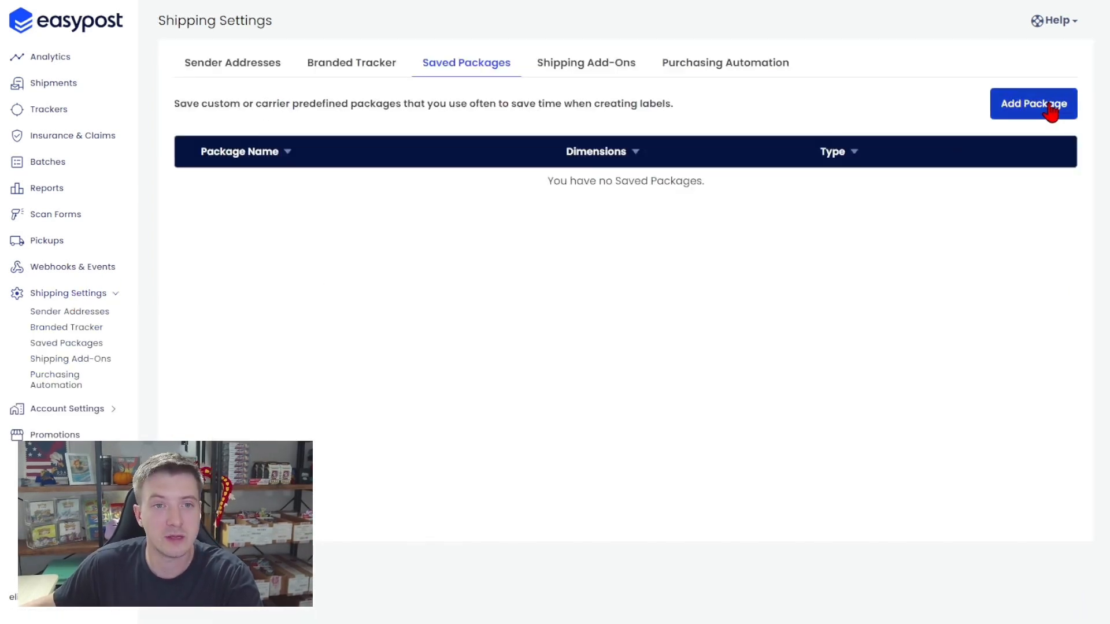
Save a new package 'Test Letter' with the USPS Letter preset (11.5 × 6.125 × 0.25 in) and return to the dashboard
{"action": "left_click", "coordinate": [1032, 103]}
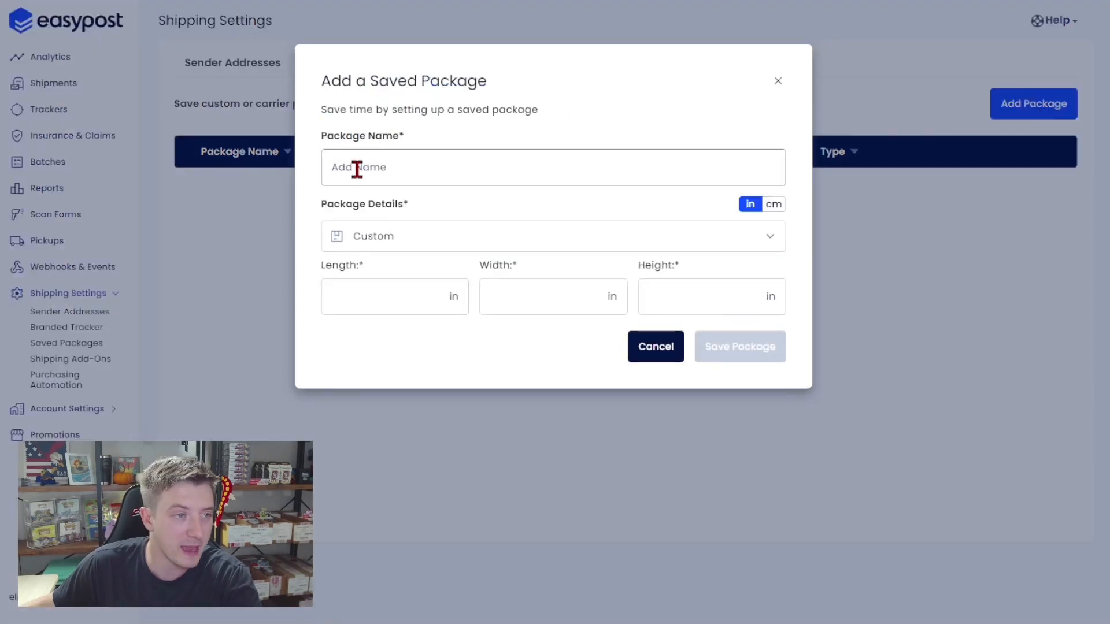
{"action": "type", "text": "Test Letter"}
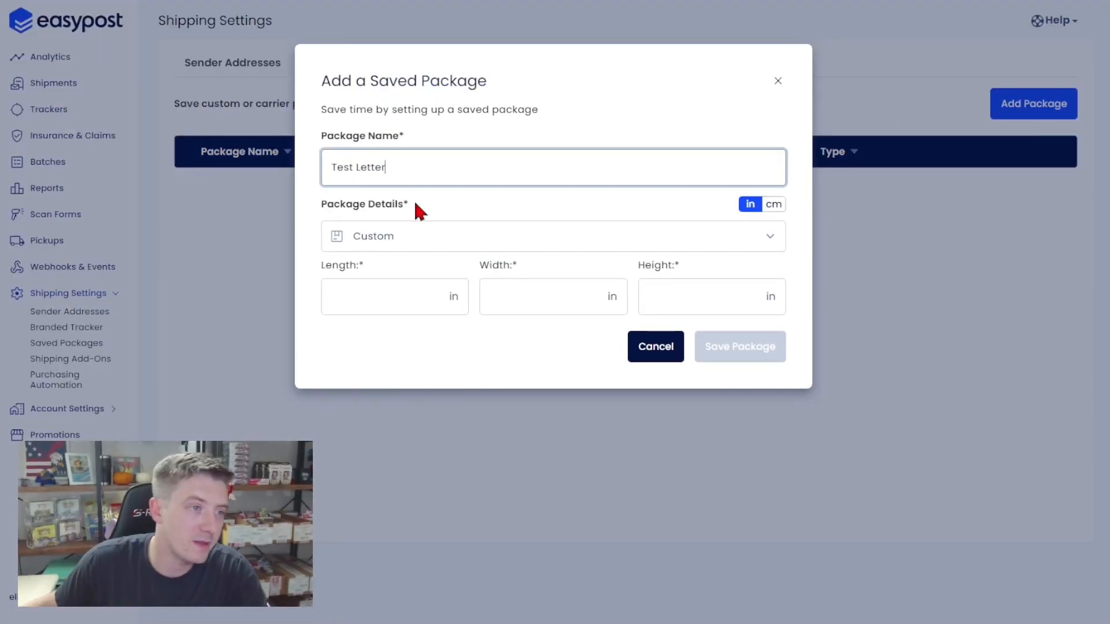
{"action": "left_click", "coordinate": [553, 236]}
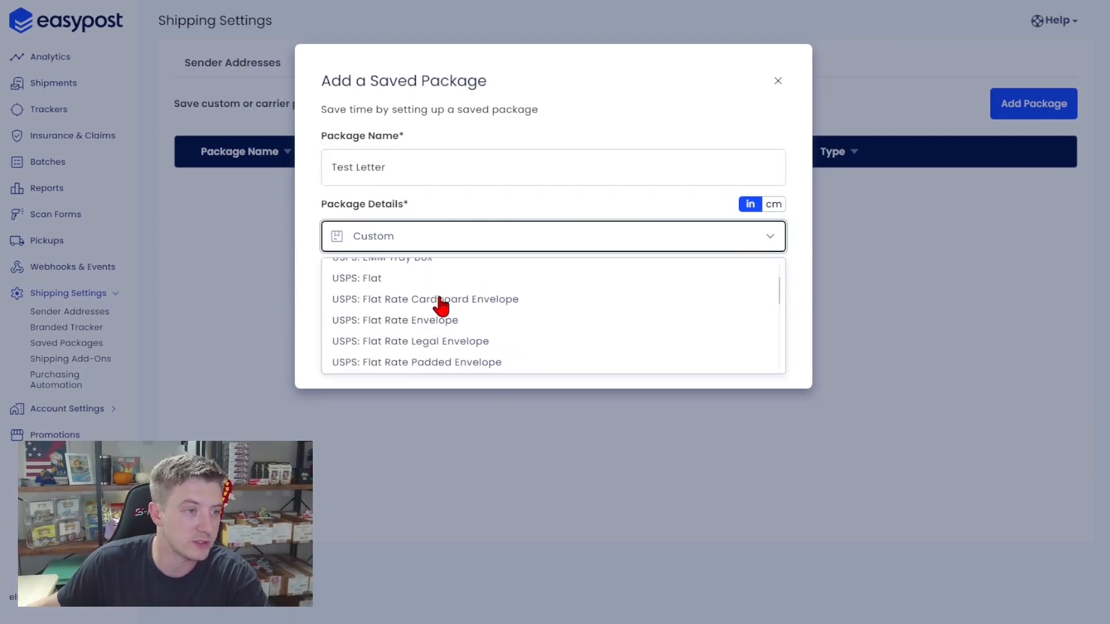
{"action": "scroll", "scroll_direction": "down", "scroll_amount": 3}
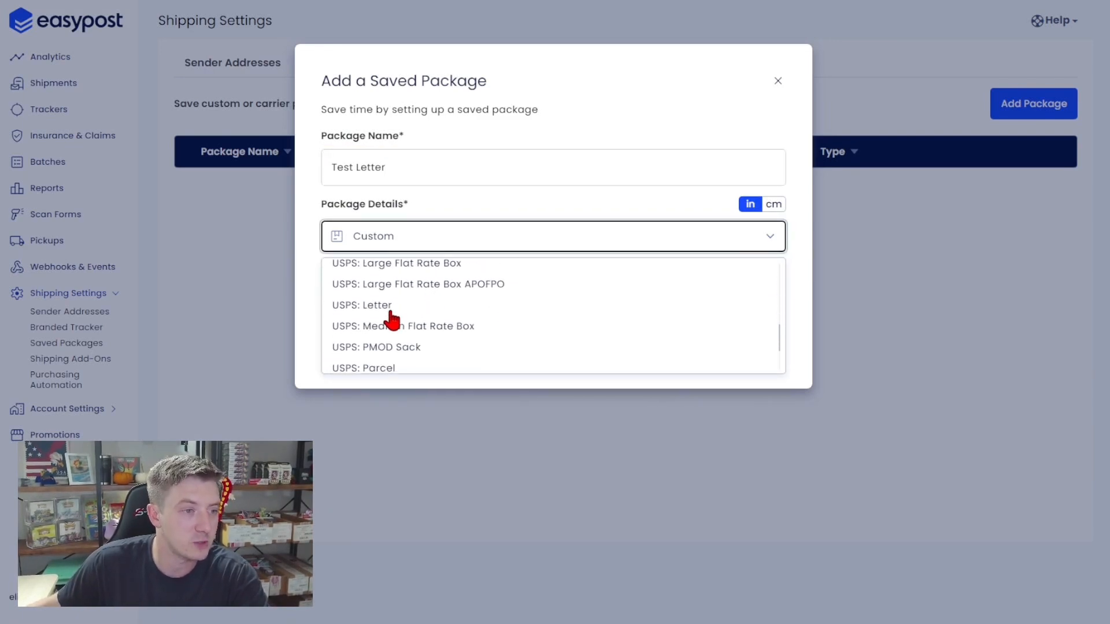
{"action": "left_click", "coordinate": [362, 304]}
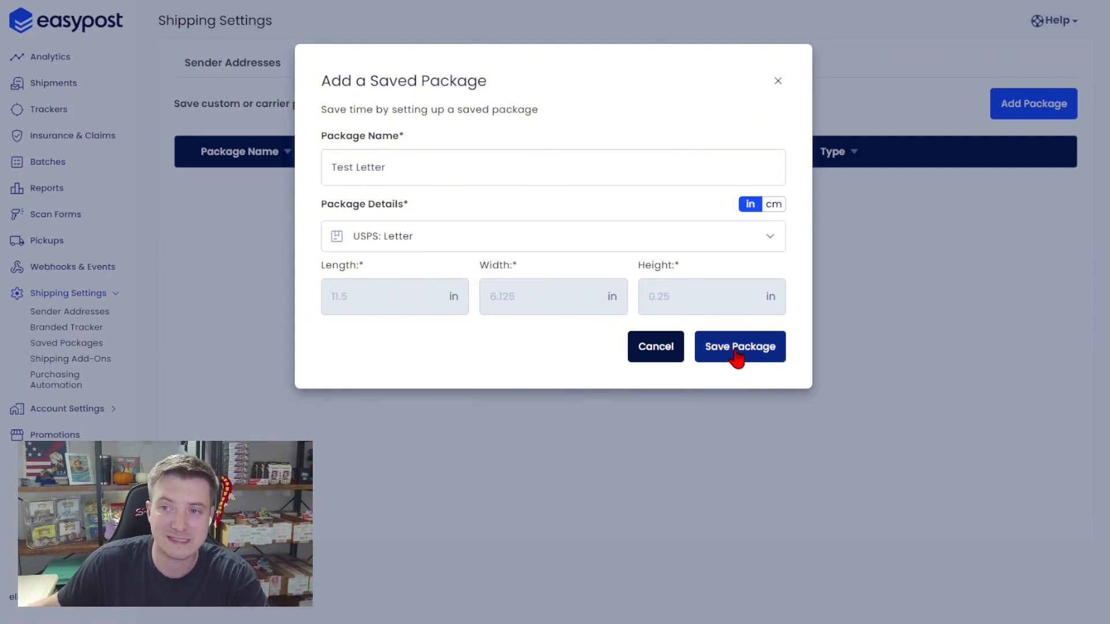
{"action": "left_click", "coordinate": [738, 346]}
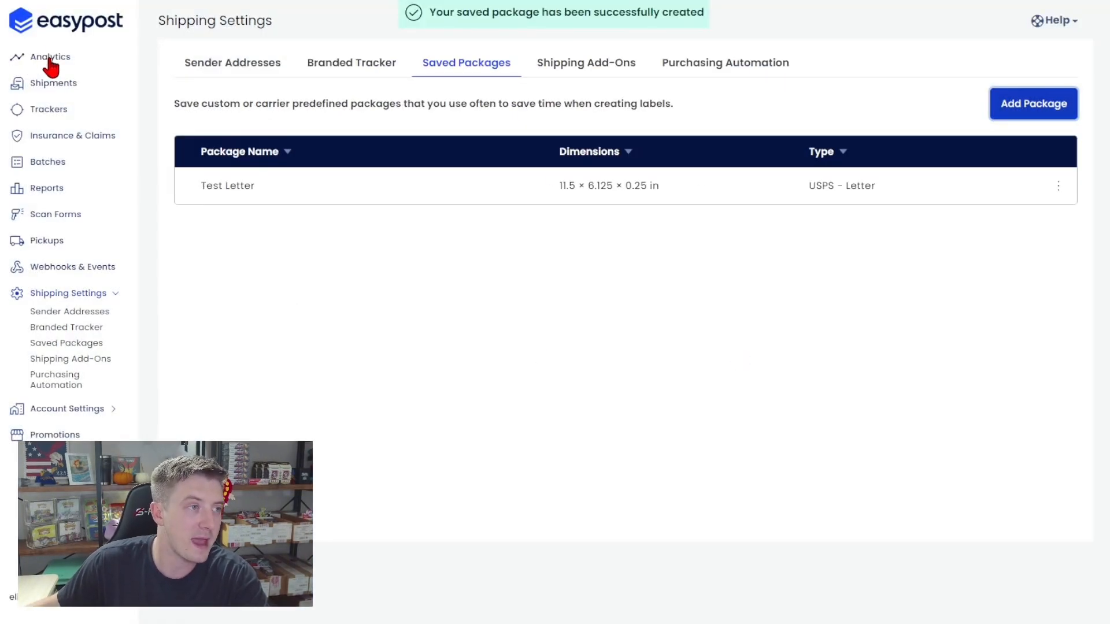
{"action": "left_click", "coordinate": [50, 56]}
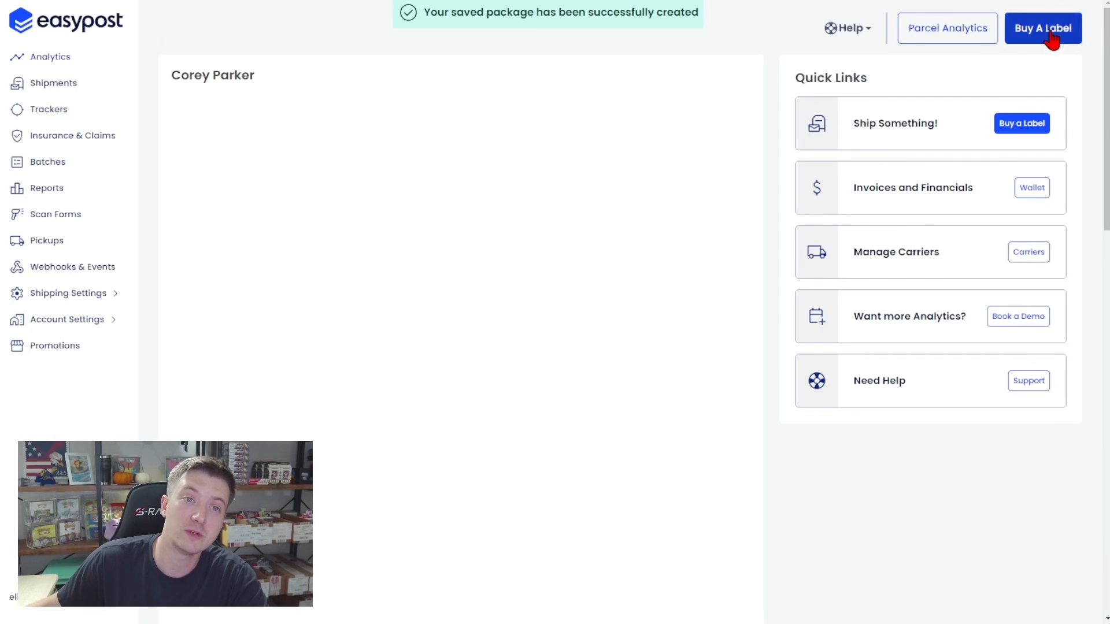
Begin a label to Test at 123 Main Street, Atlanta, Georgia 30312 and accept the unverified address
{"action": "left_click", "coordinate": [1042, 28]}
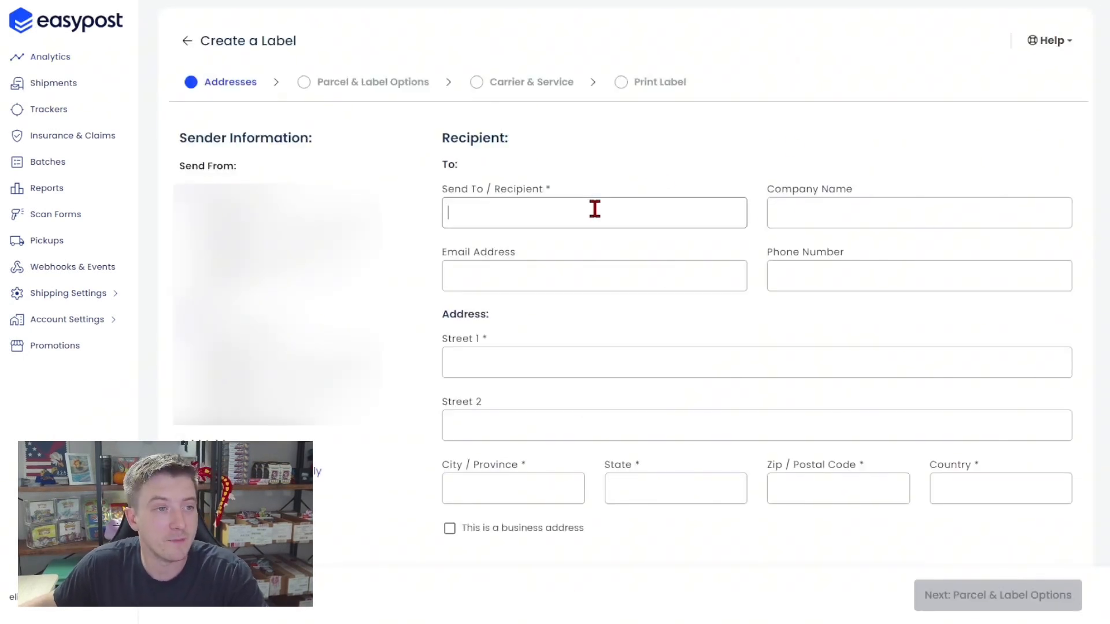
{"action": "type", "text": "Test"}
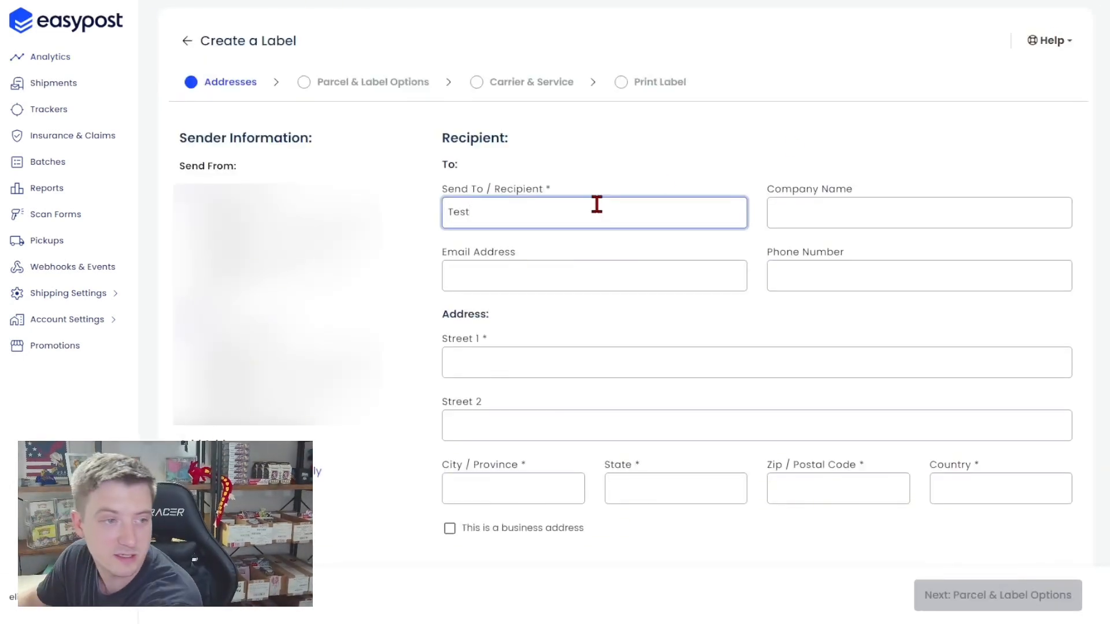
{"action": "type", "text": "123"}
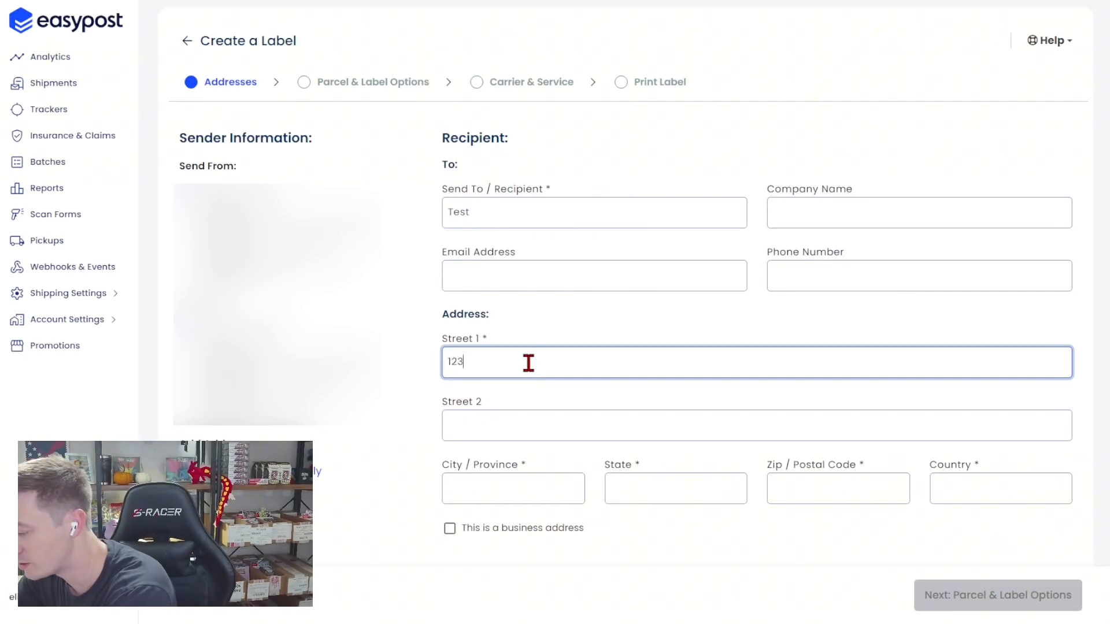
{"action": "type", "text": "Main Street"}
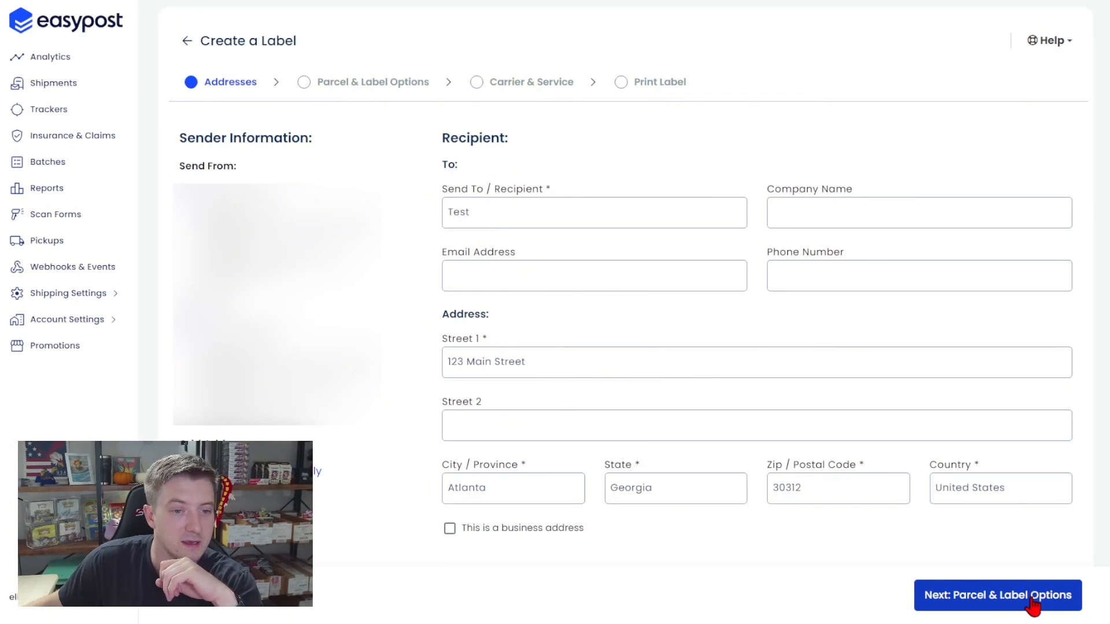
{"action": "left_click", "coordinate": [998, 594]}
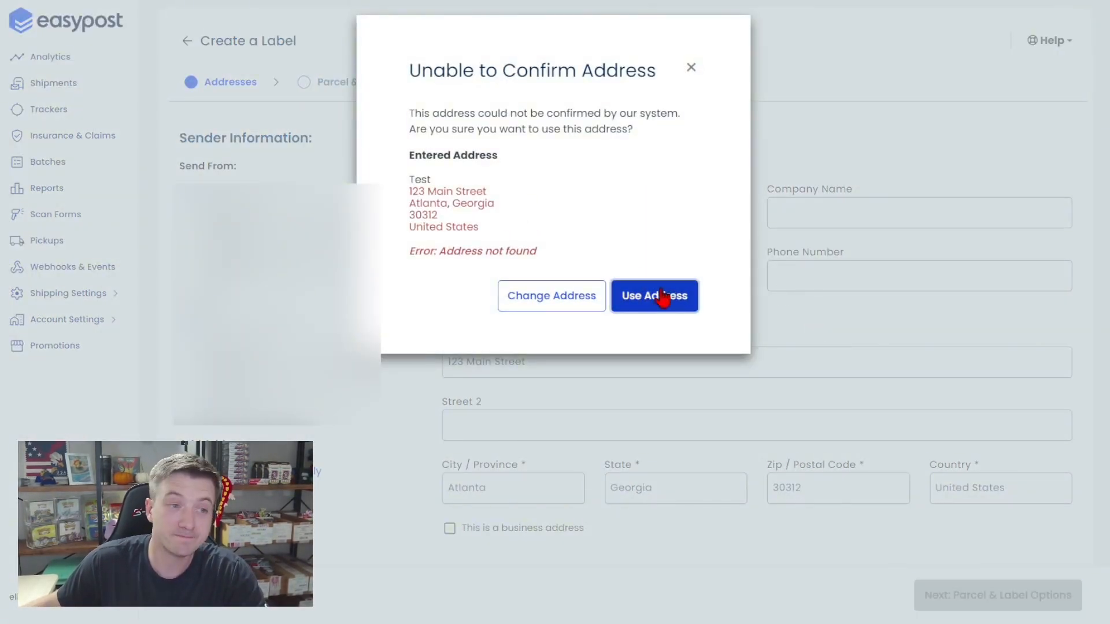
{"action": "left_click", "coordinate": [653, 295]}
{"action": "type", "text": "1"}
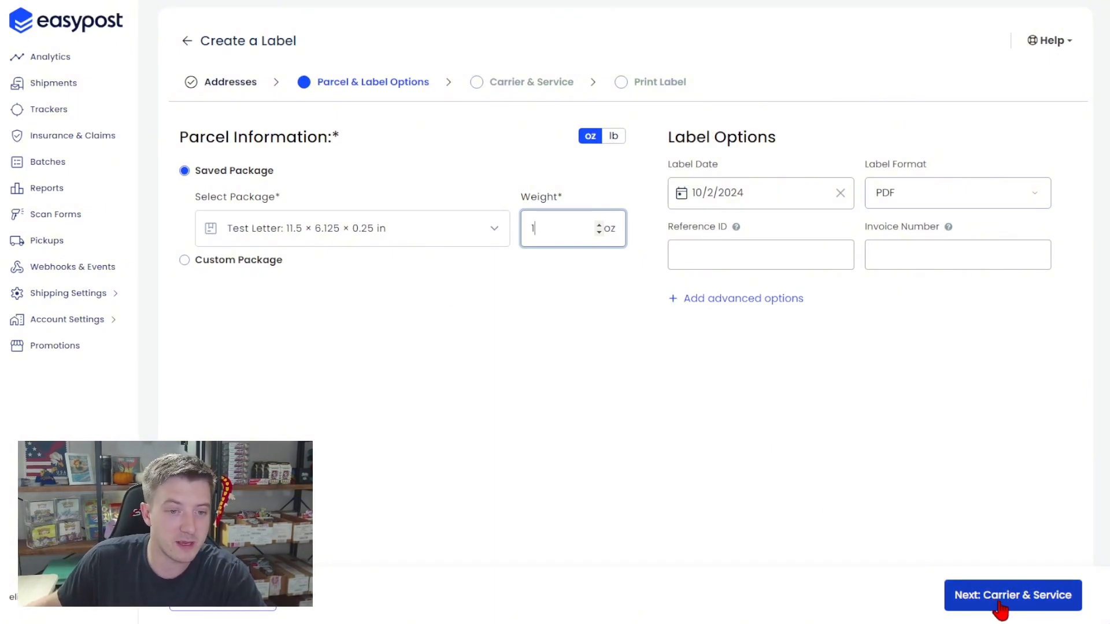
Proceed with the Test Letter package at 1 oz to the carrier and service options
{"action": "left_click", "coordinate": [1013, 594]}
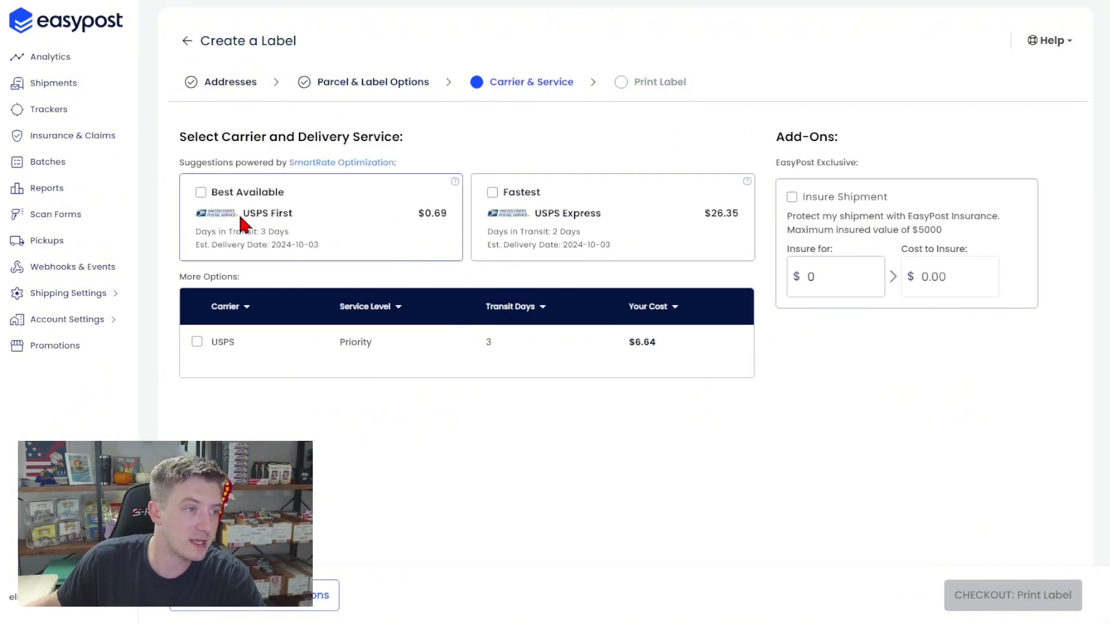
Select the $0.69 USPS First service and check out to generate the label PDF
{"action": "double_click", "coordinate": [267, 212]}
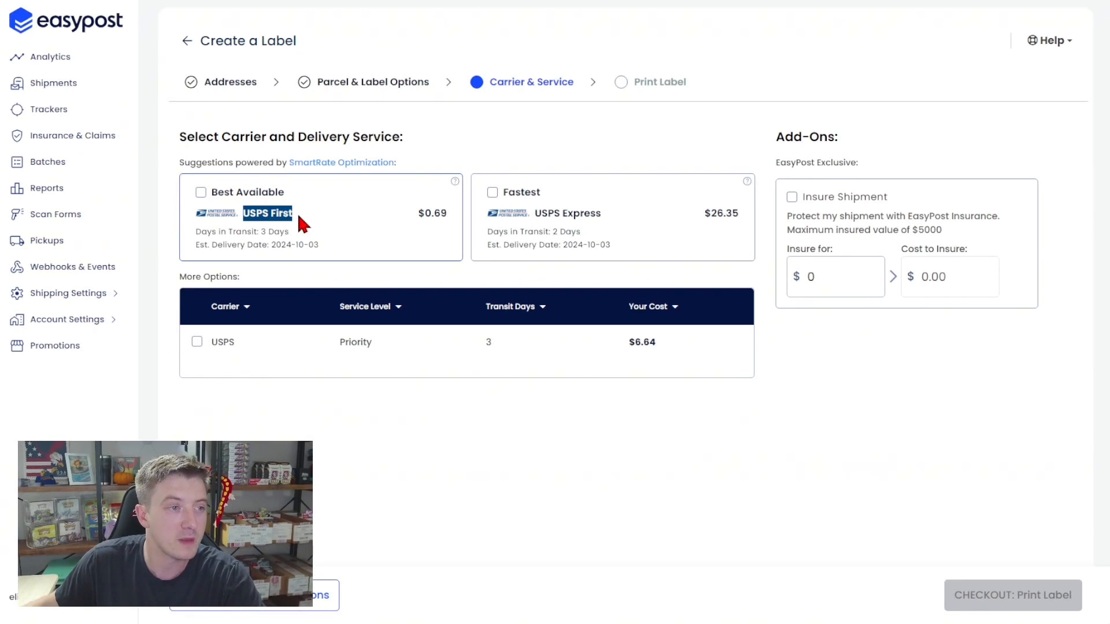
{"action": "left_click", "coordinate": [202, 192]}
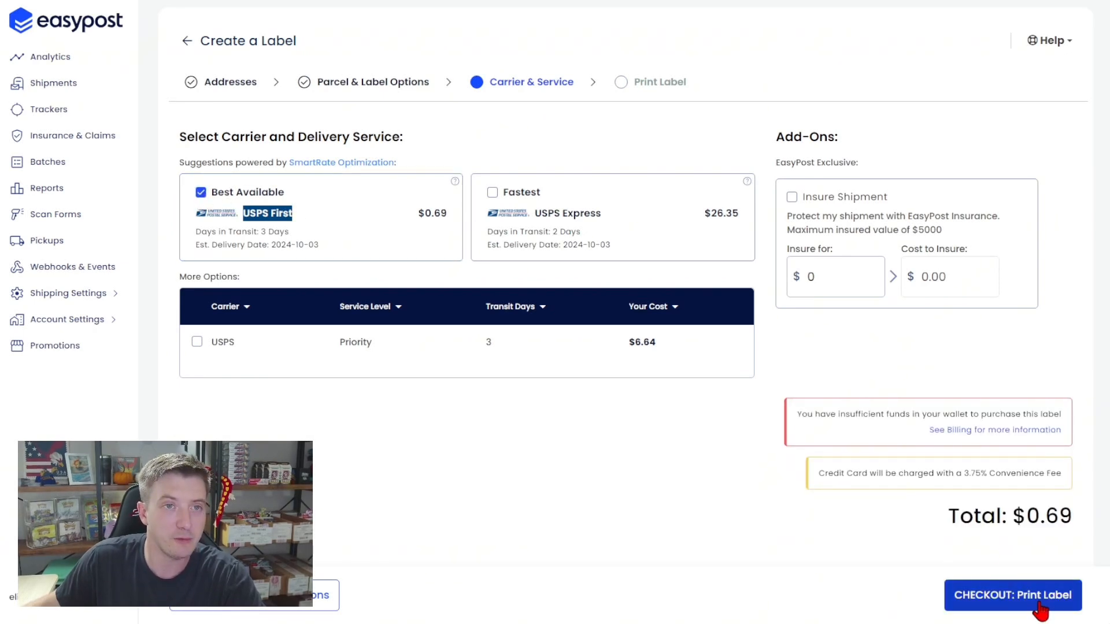
{"action": "left_click", "coordinate": [1012, 595]}
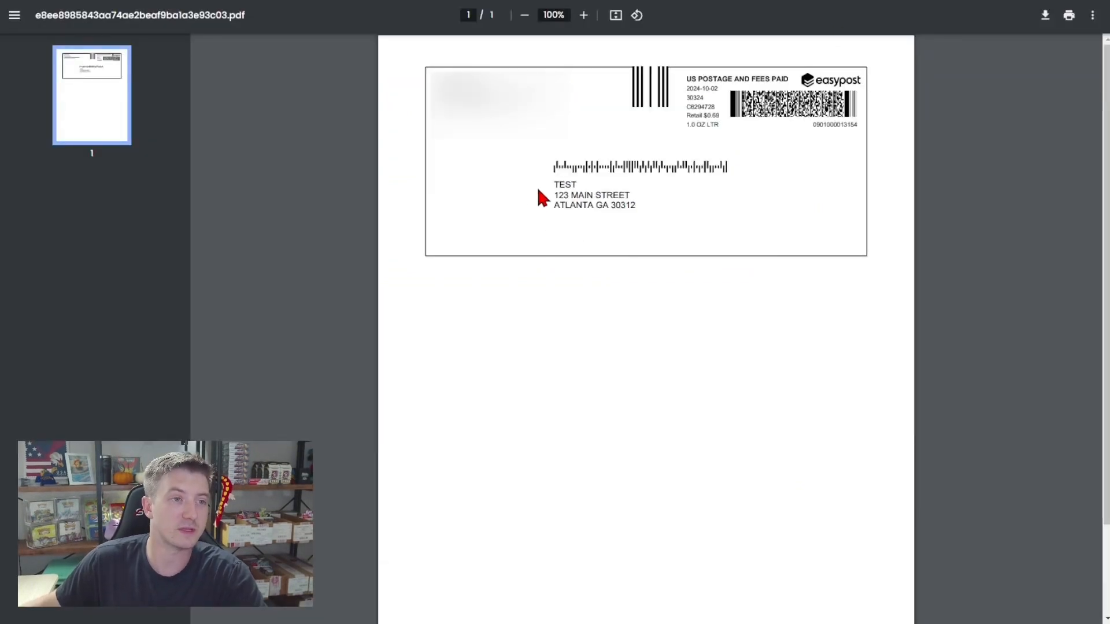
{"action": "mouse_move", "coordinate": [744, 227]}
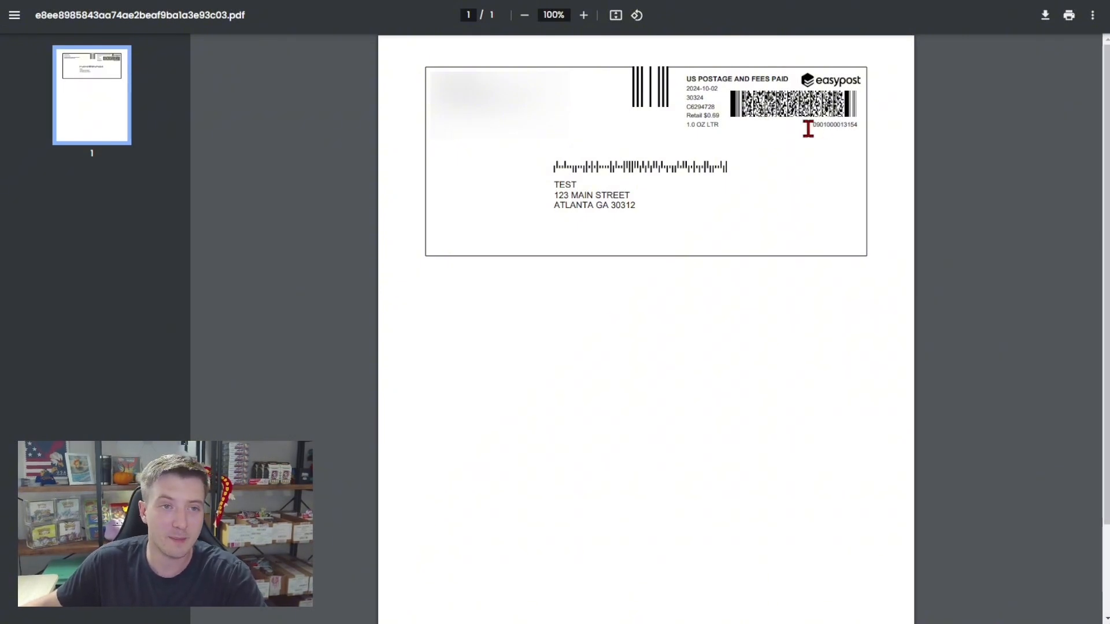
{"action": "mouse_move", "coordinate": [824, 165]}
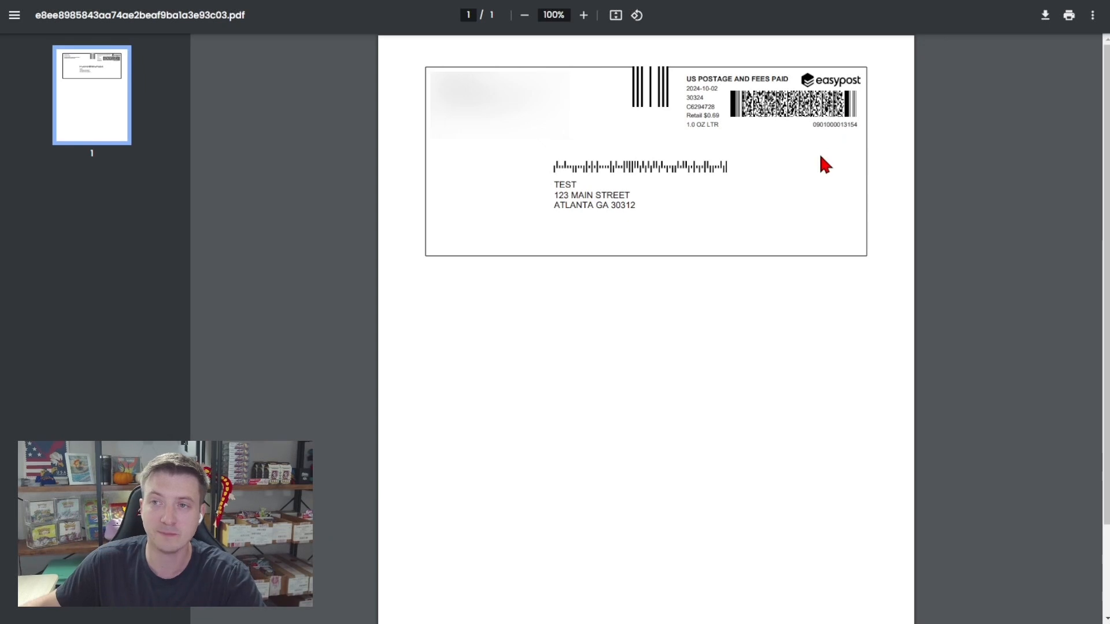
{"action": "mouse_move", "coordinate": [832, 164]}
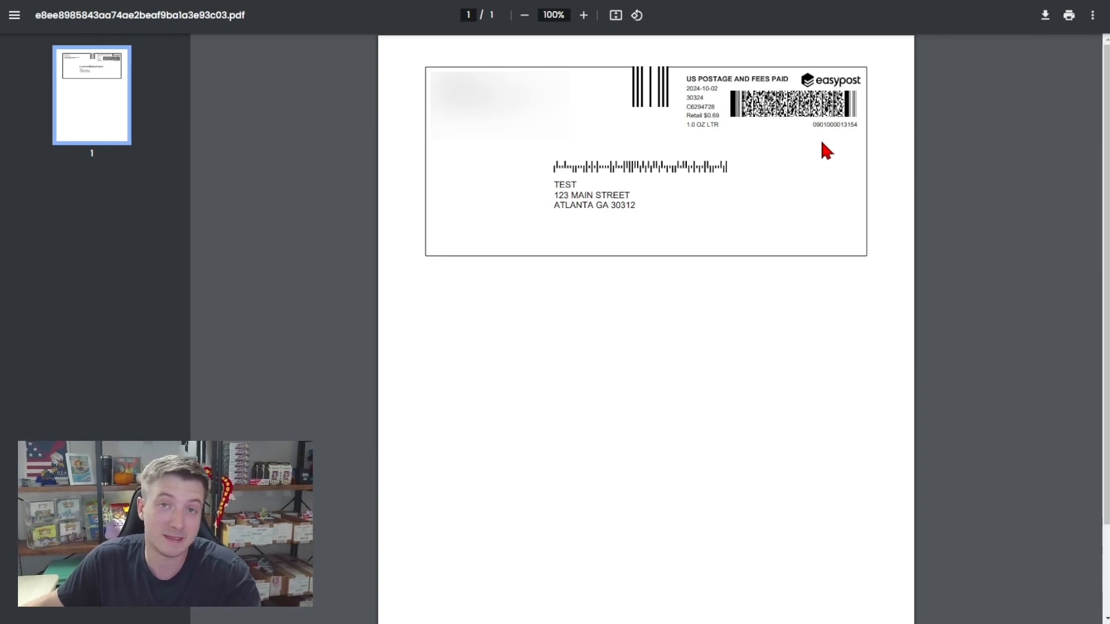
{"action": "mouse_move", "coordinate": [778, 134]}
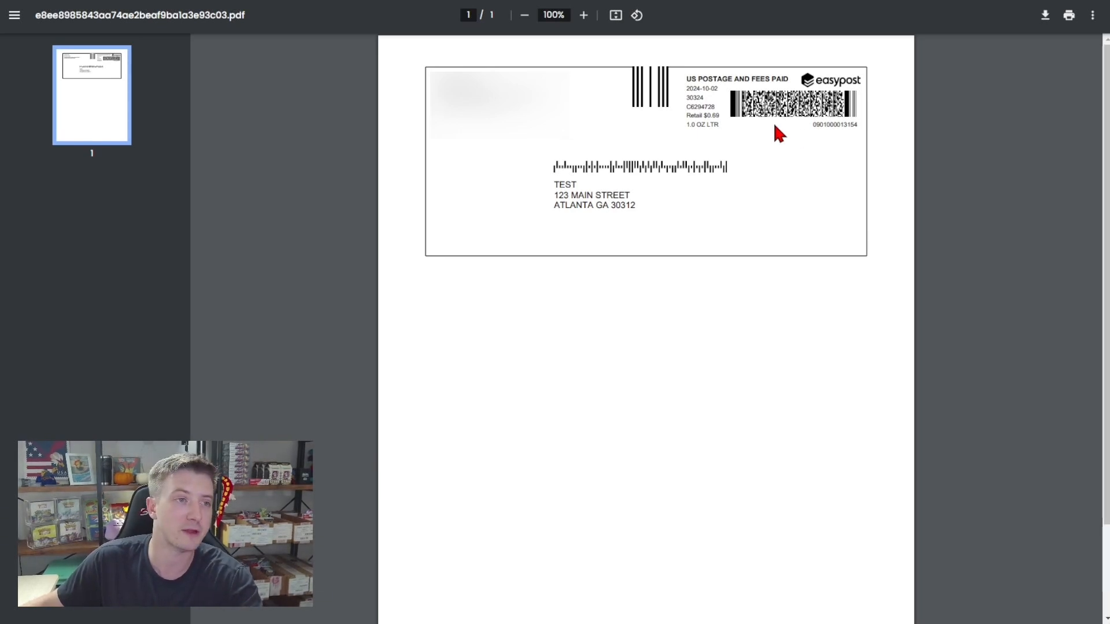
{"action": "mouse_move", "coordinate": [787, 143]}
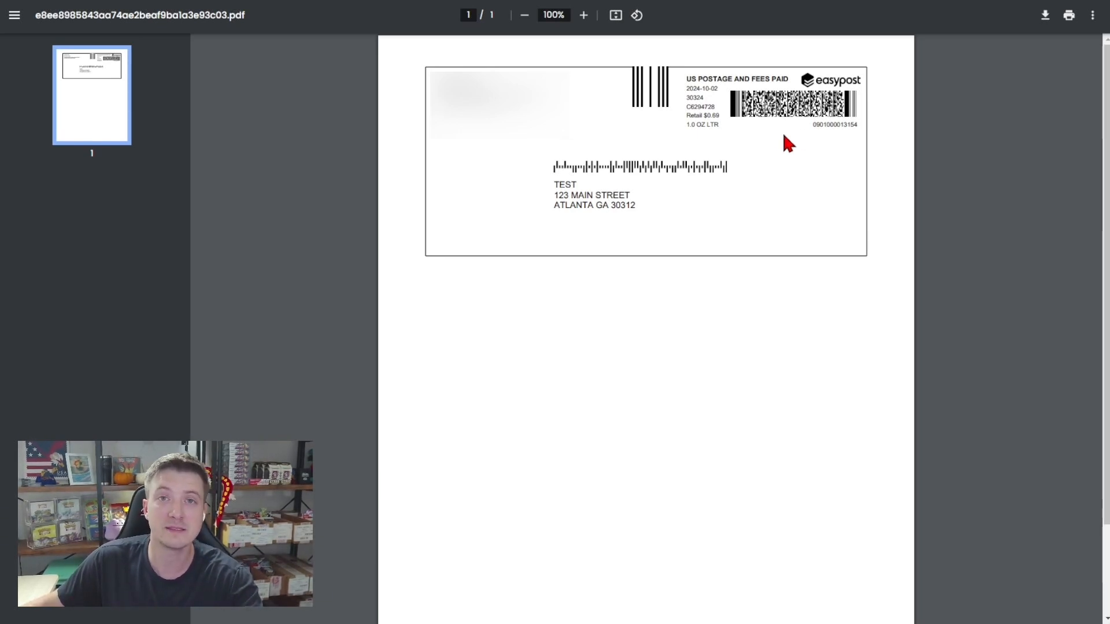